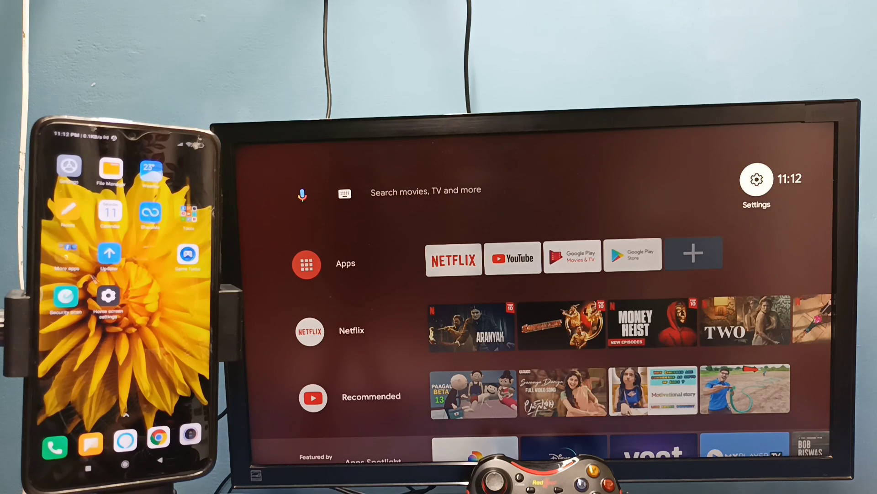
Open the phone's Wi-Fi settings to confirm it is connected to bsnl1.
click(756, 179)
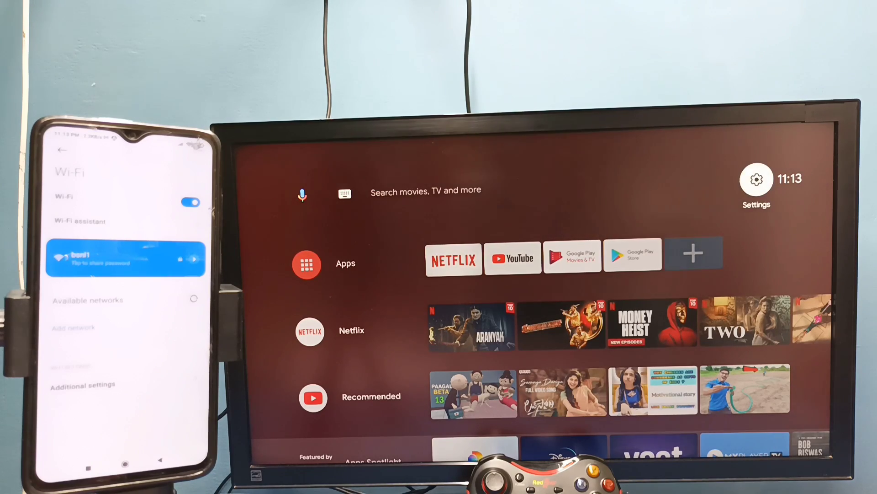
Open the TV's Settings, enter Device Preferences and scroll down its list.
click(755, 180)
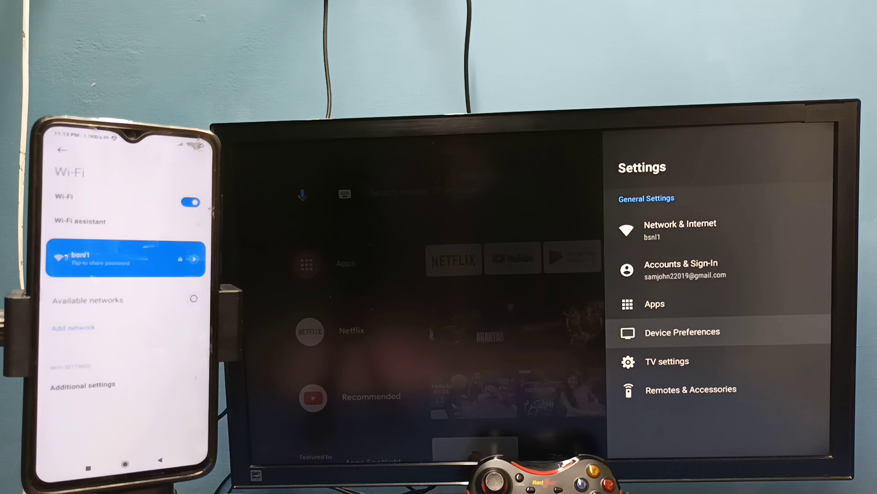
click(682, 332)
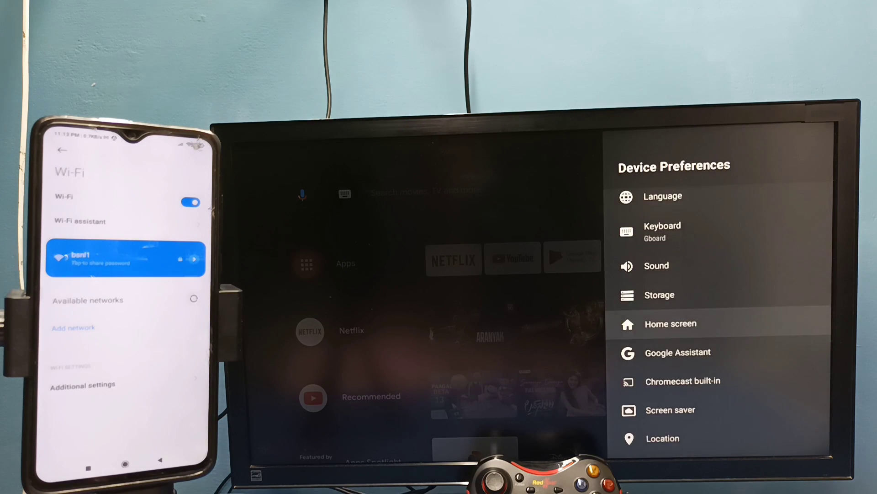
scroll(down, 3)
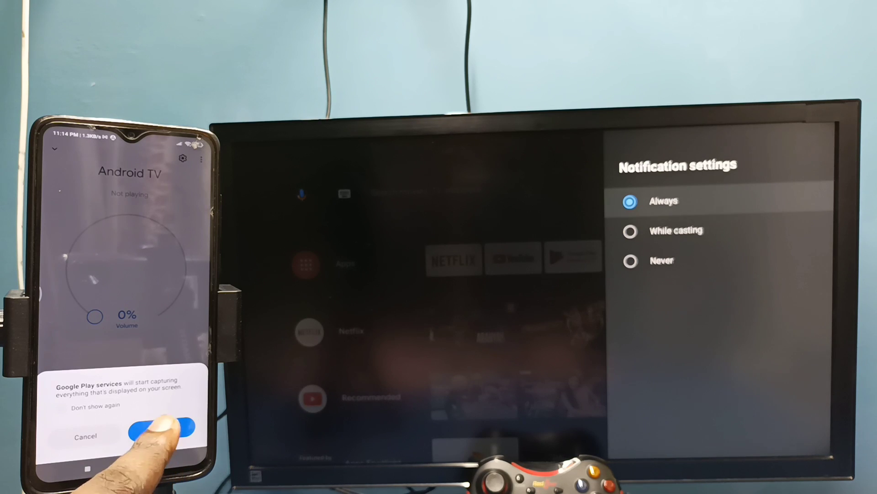
click(161, 432)
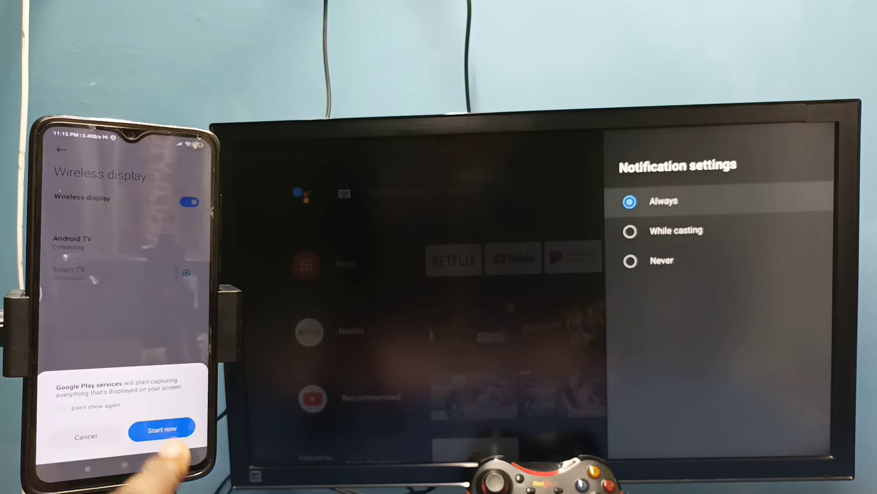
Allow screen capture so the phone's screen mirrors onto the Android TV.
click(162, 428)
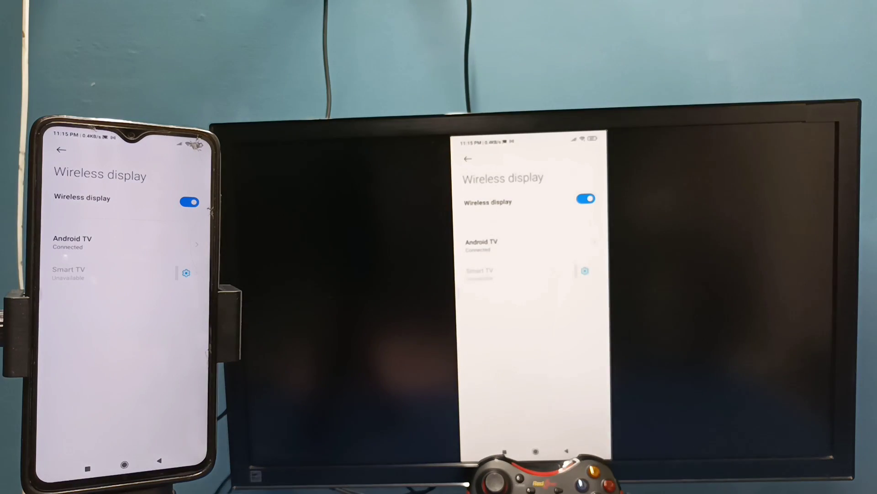